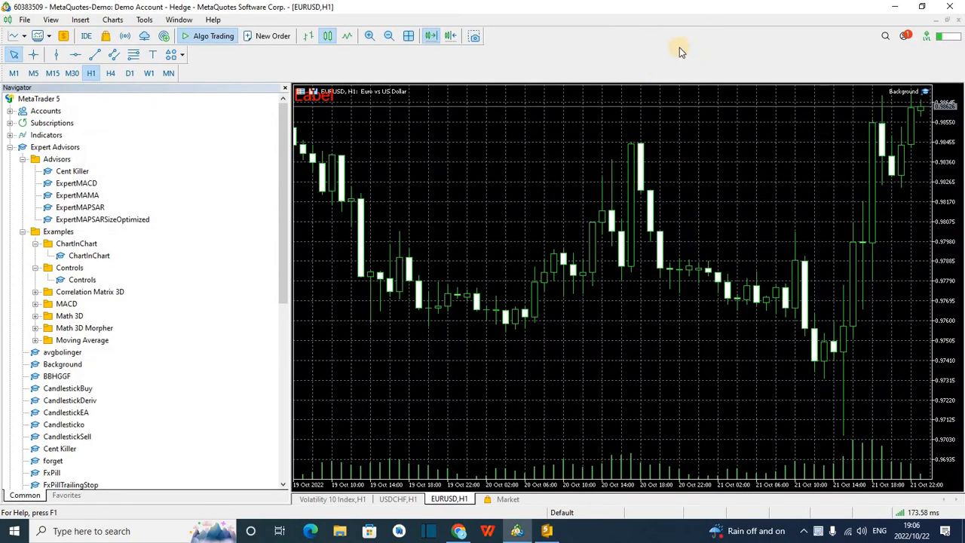
mouse_move(679, 58)
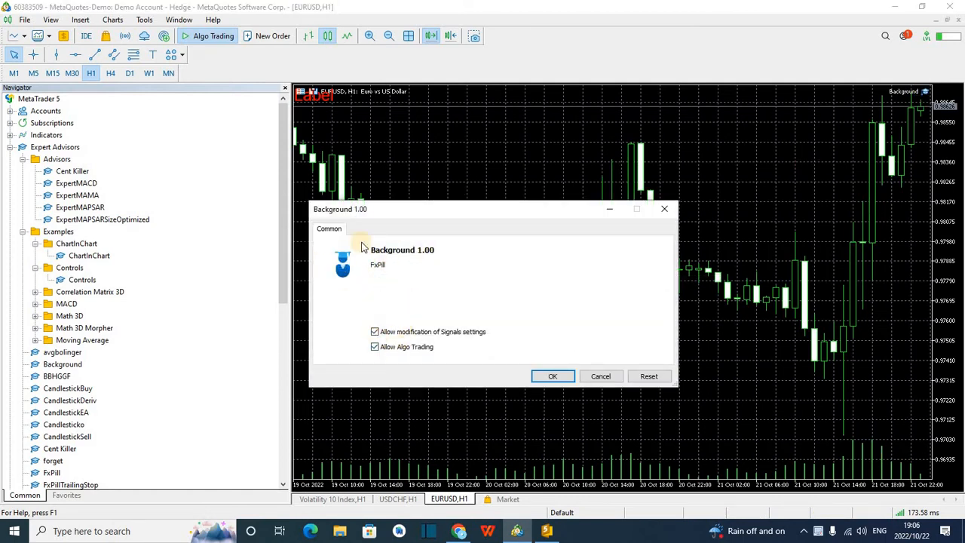
mouse_move(422, 305)
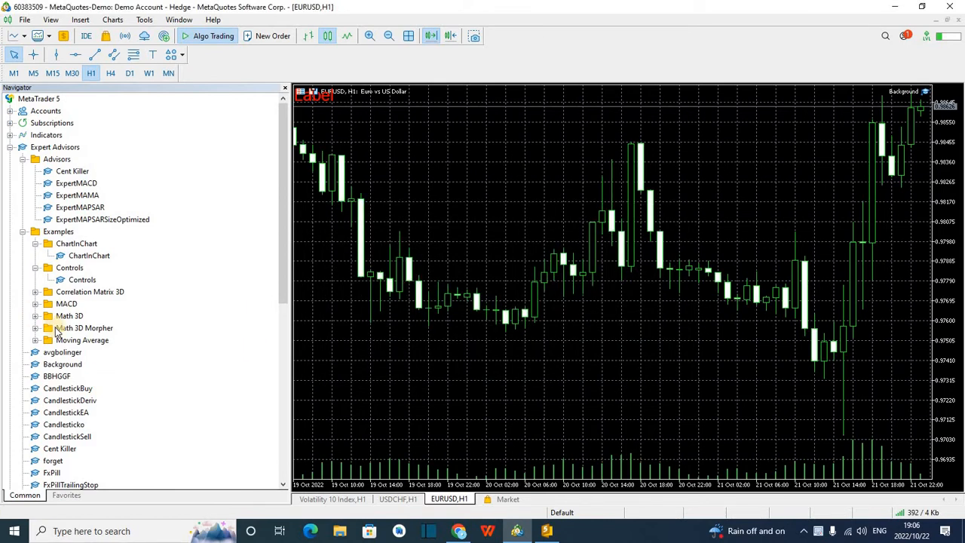
Preview CandlestickBuy's inputs including LotSize, then cancel without attaching it to EURUSD.
scroll("down", 3)
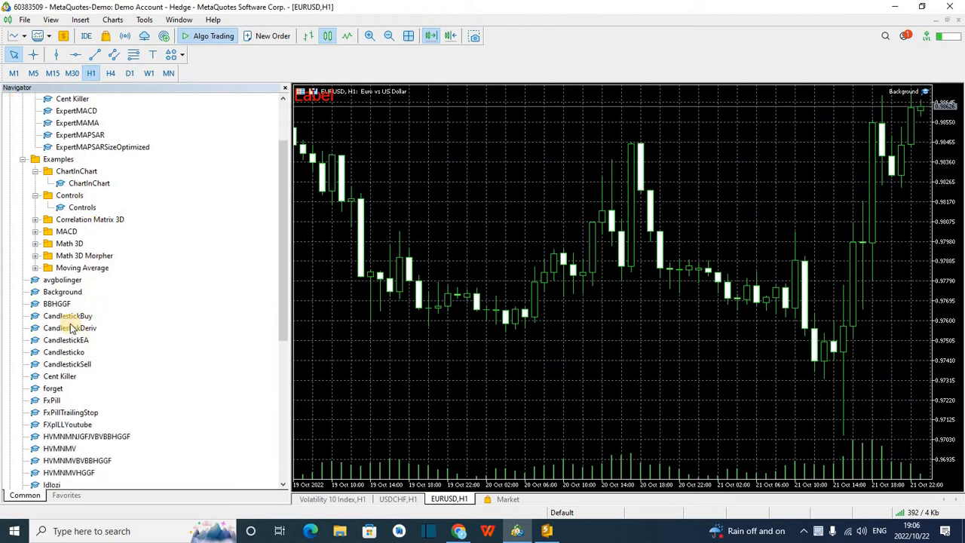
double_click(68, 316)
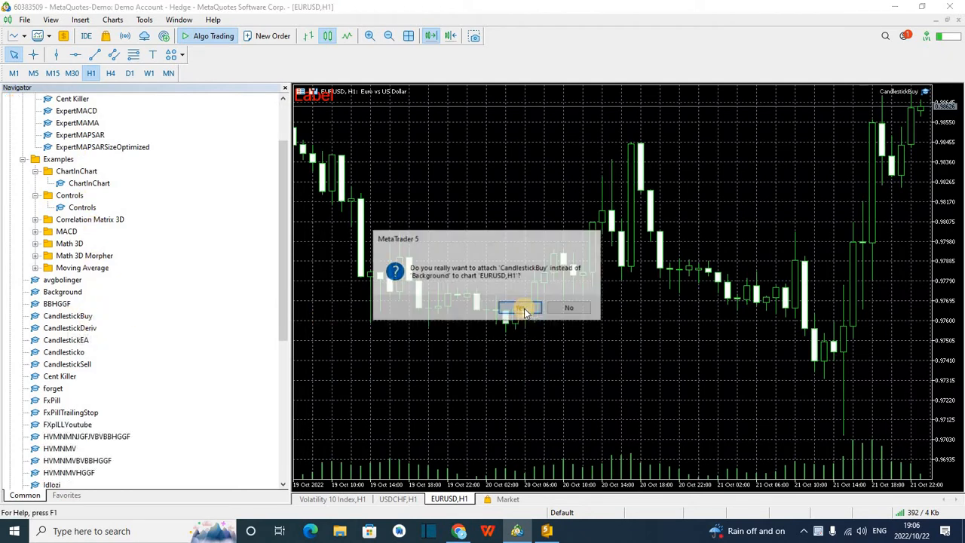
left_click(519, 307)
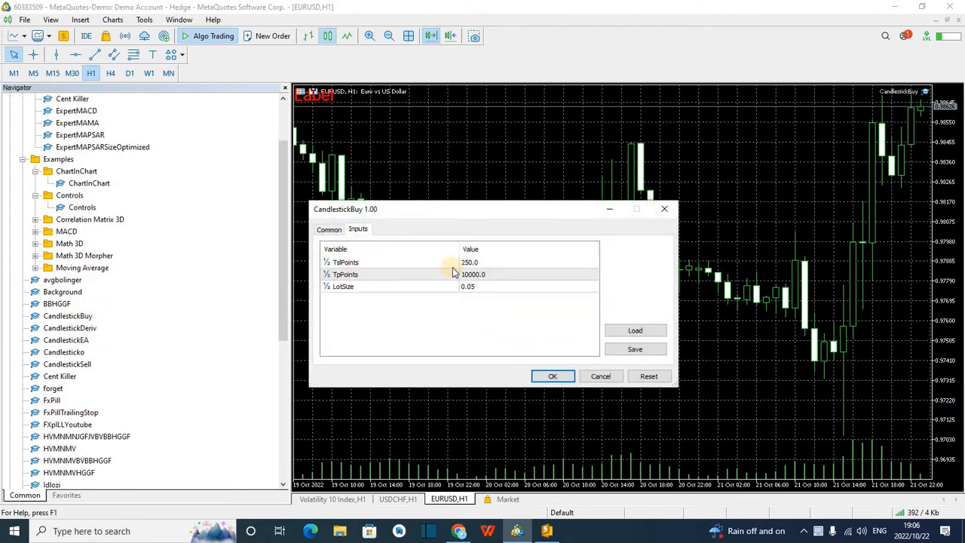
left_click(483, 274)
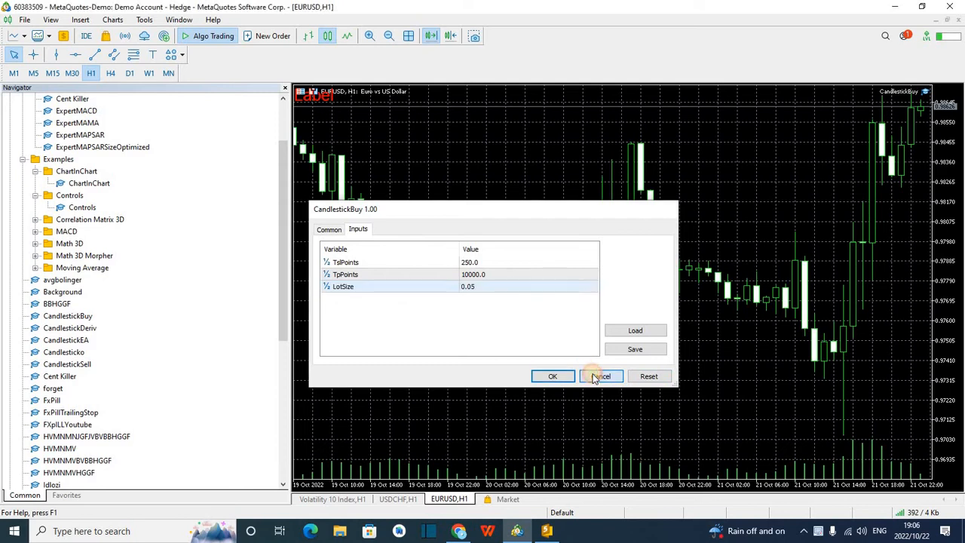
left_click(600, 376)
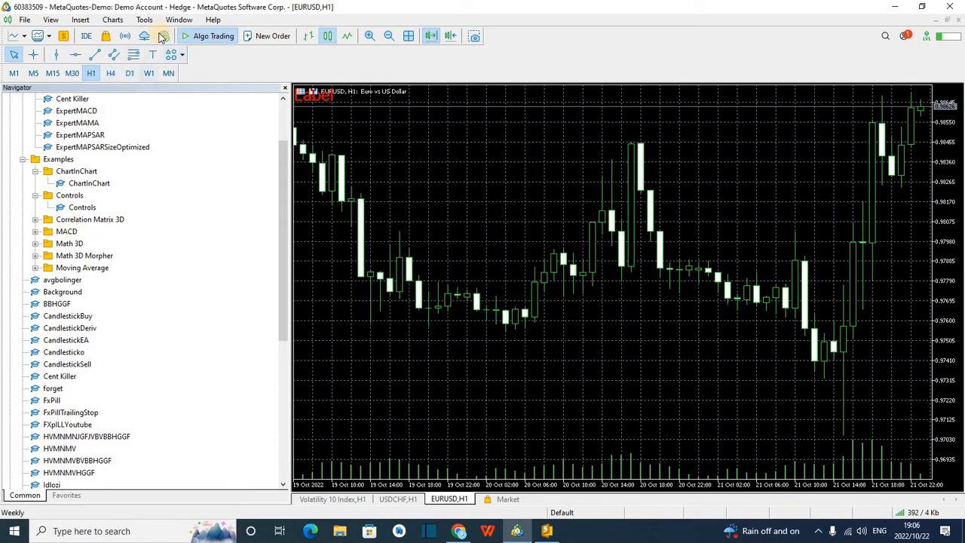
mouse_move(86, 35)
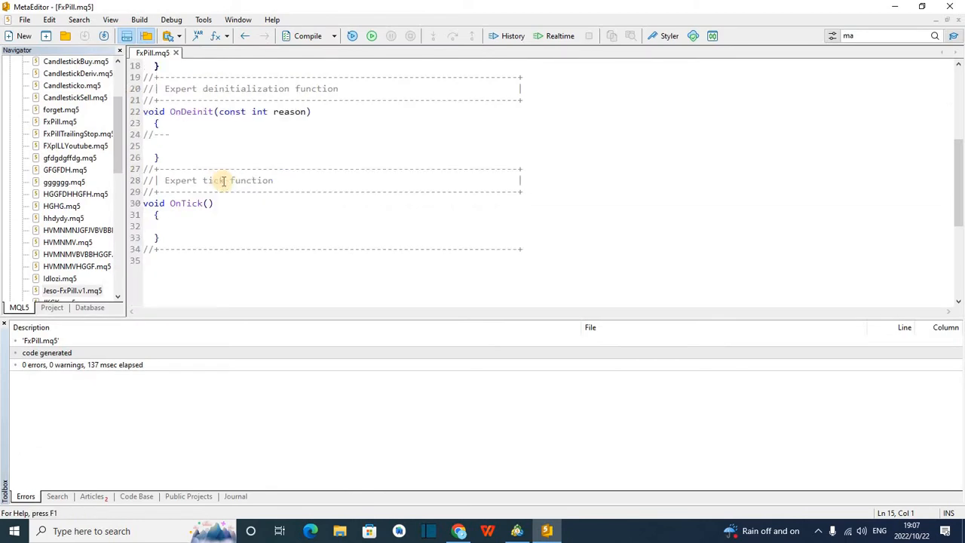
mouse_move(210, 154)
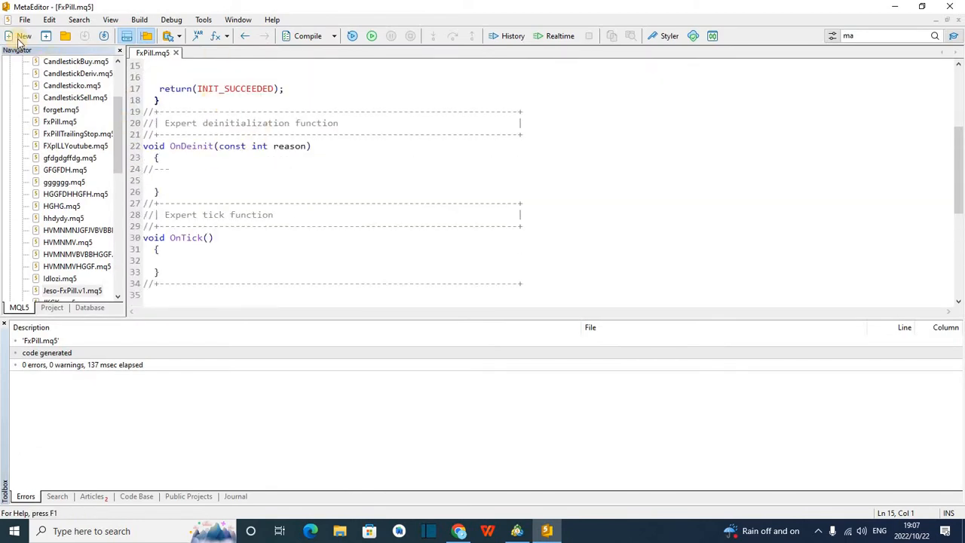
Create a template-based Expert Advisor named Experts\Inputs through the New wizard.
left_click(16, 36)
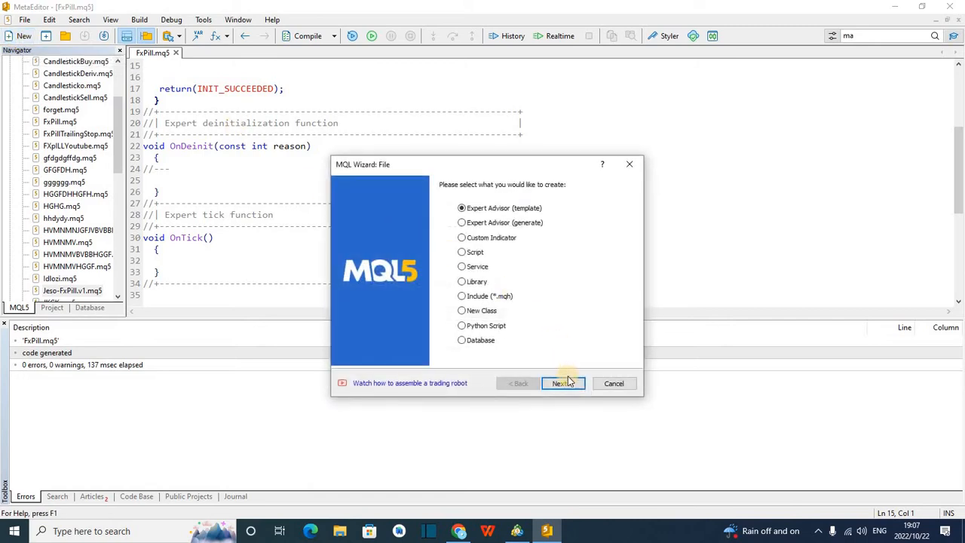
left_click(562, 383)
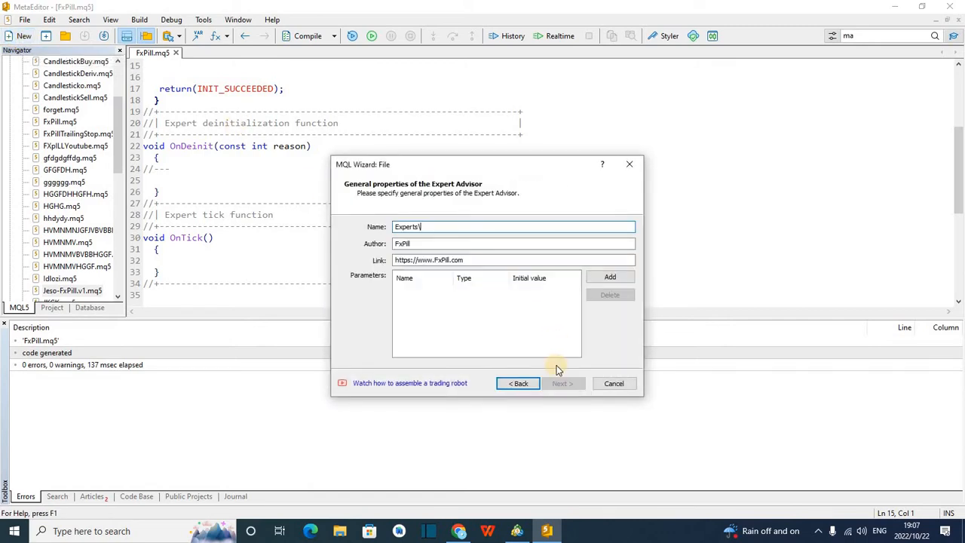
type("Inou")
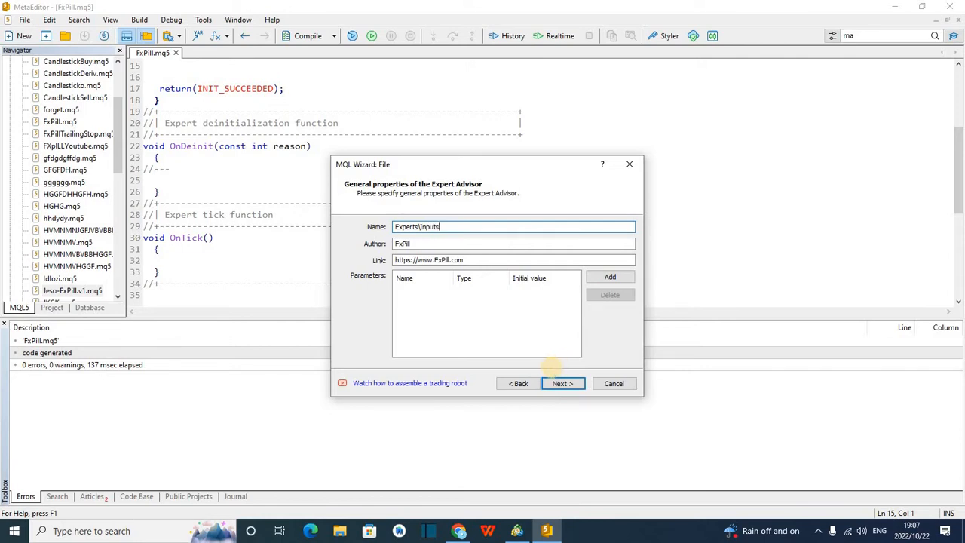
left_click(561, 383)
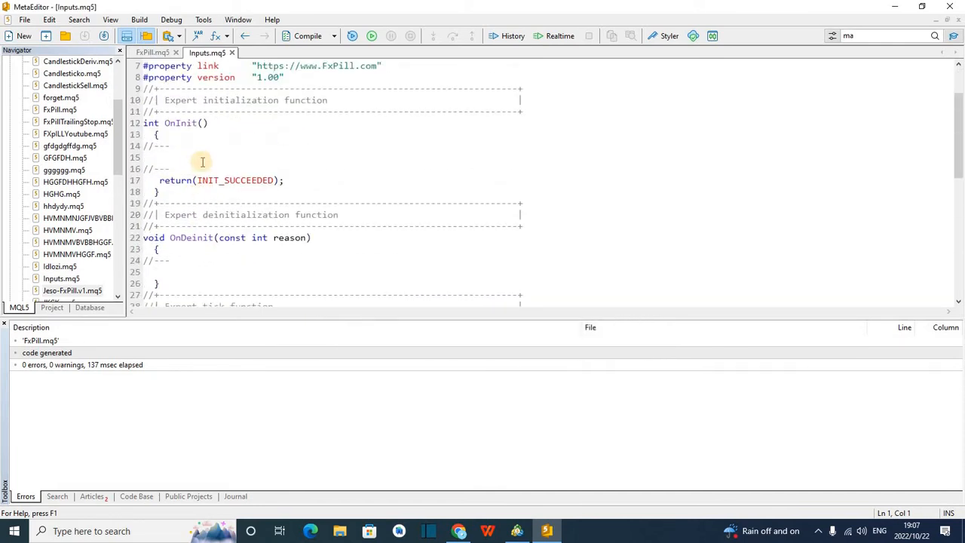
Compile Inputs.mq5 and return to the MetaTrader 5 terminal.
left_click_drag(151, 146, 169, 169)
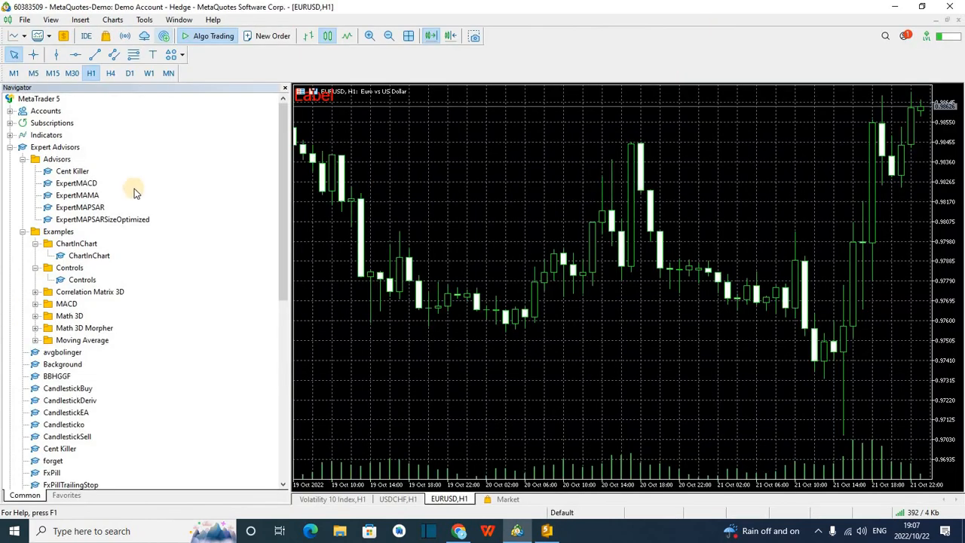
Attach the Inputs expert to EURUSD, confirming settings that show no Inputs tab.
scroll("down", 3)
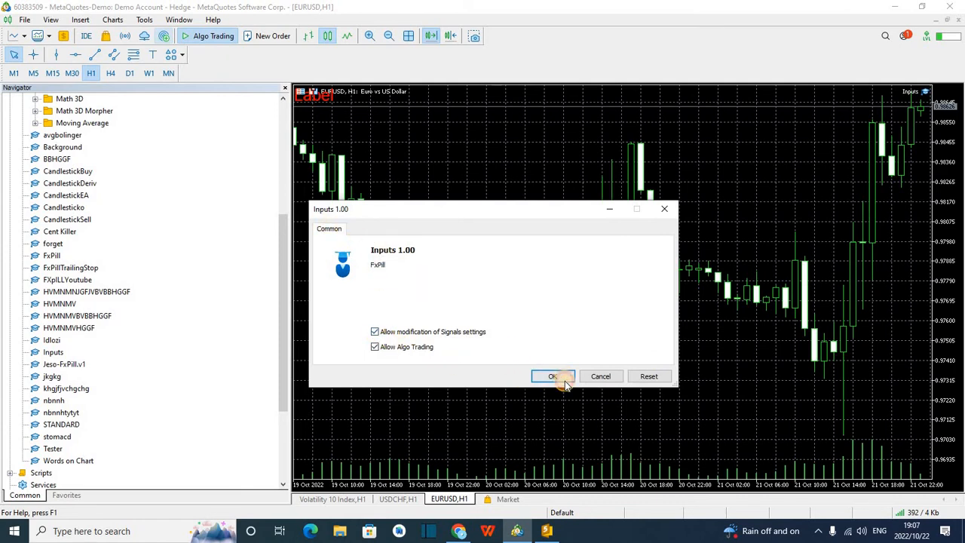
left_click(554, 376)
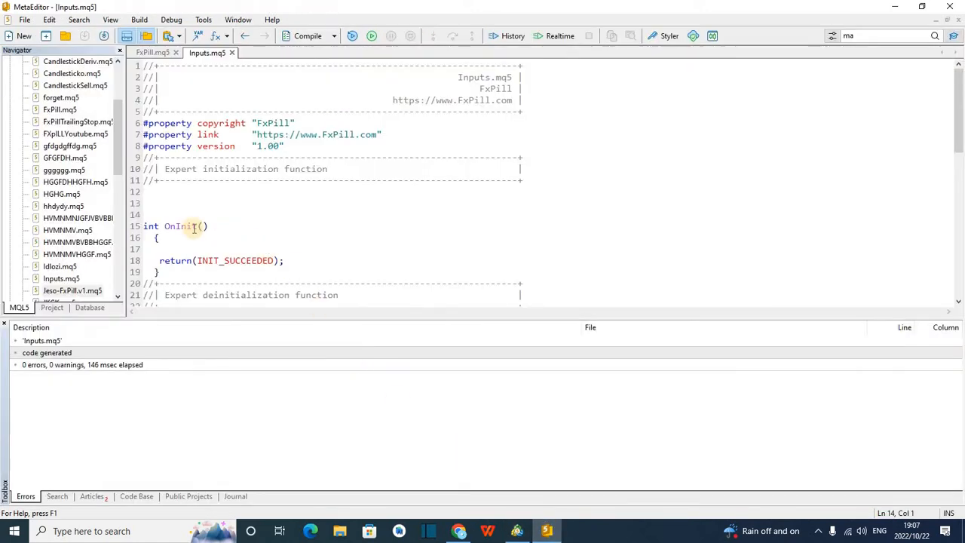
mouse_move(177, 239)
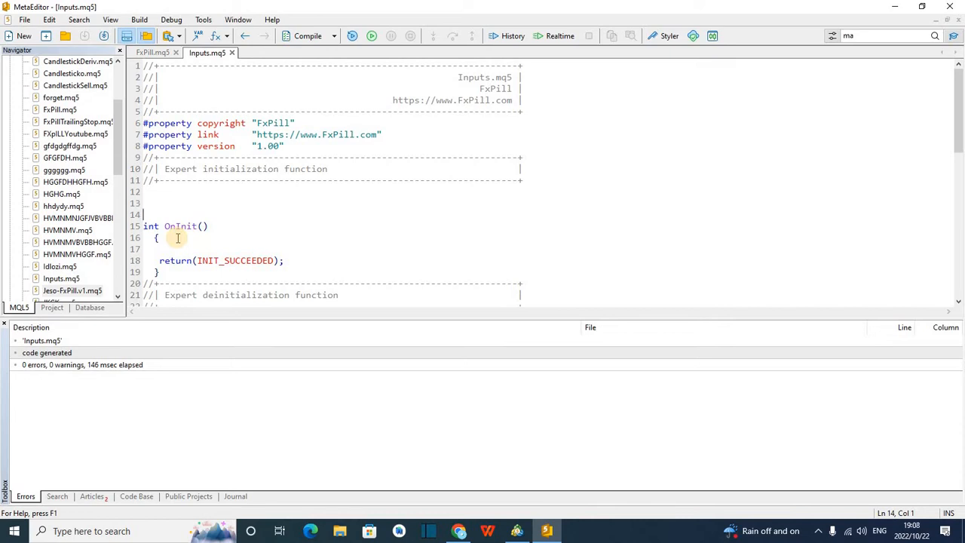
Type 'input int lotsize = 10' on line 14 above OnInit.
type("input")
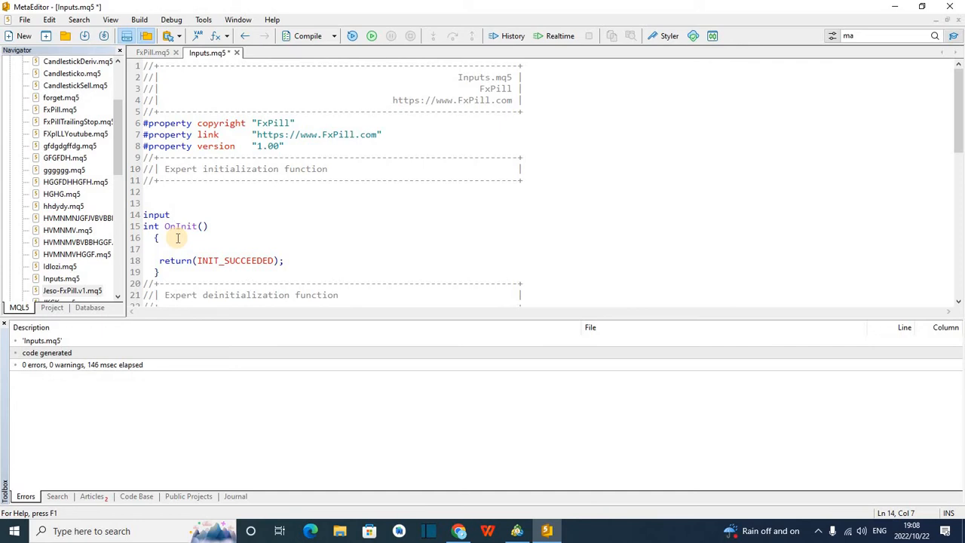
type("nt")
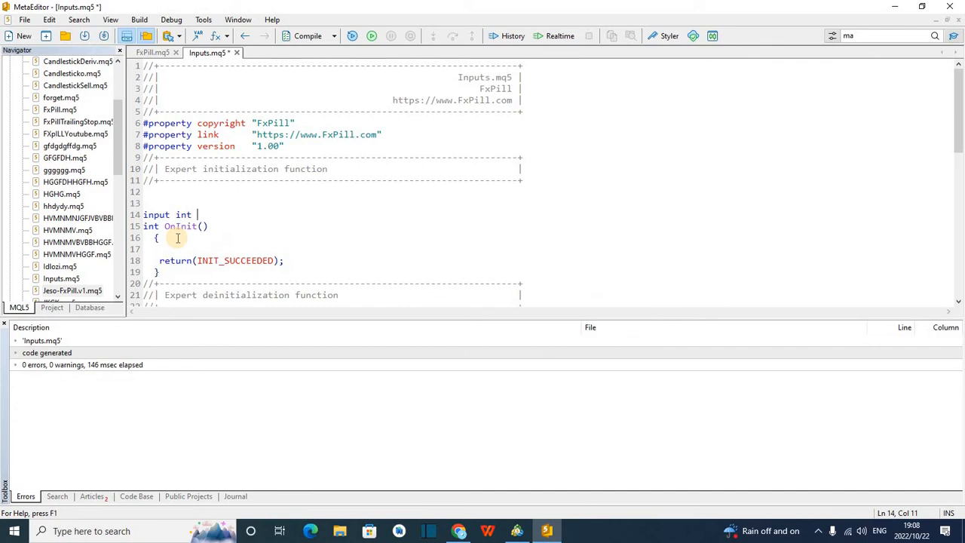
type("lotsize =")
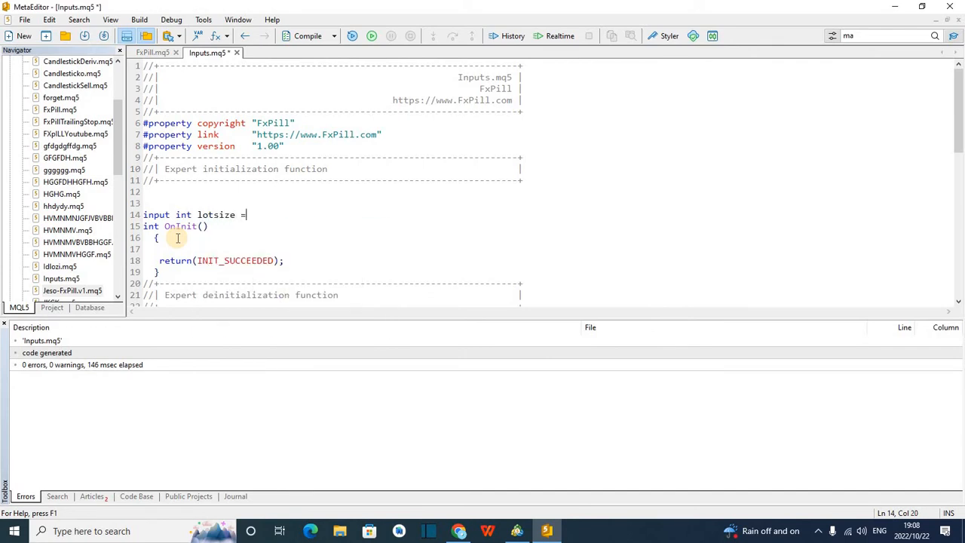
type("10")
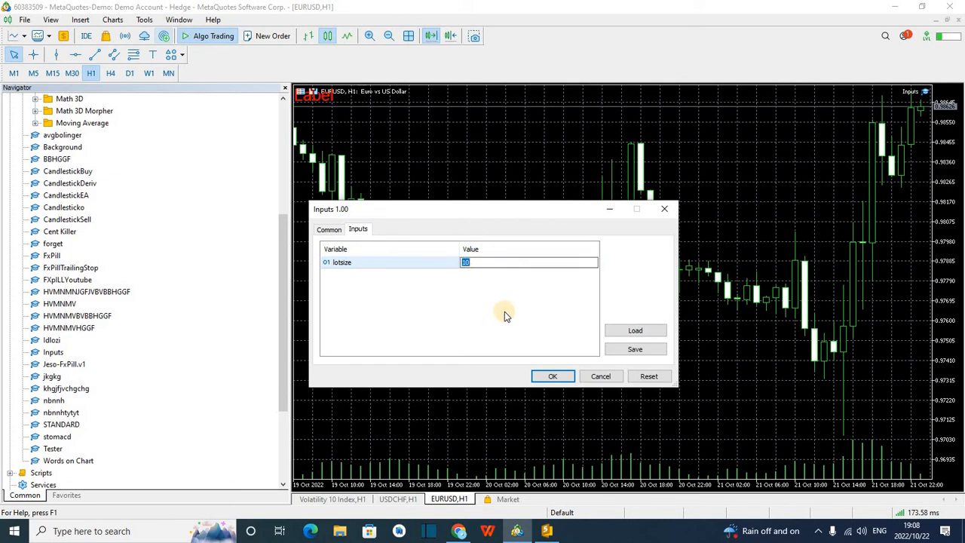
mouse_move(511, 317)
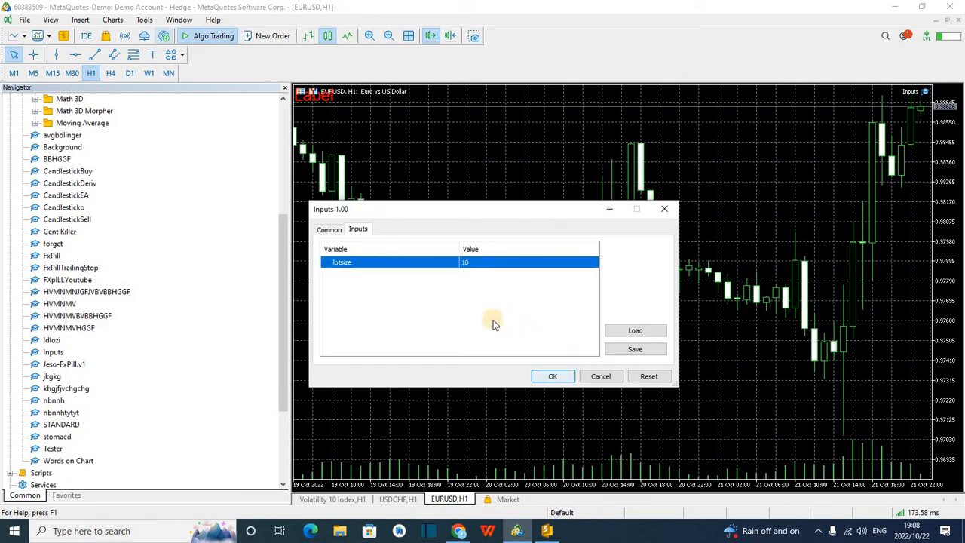
Accept the Inputs expert's settings with lotsize left at 10.
left_click(552, 376)
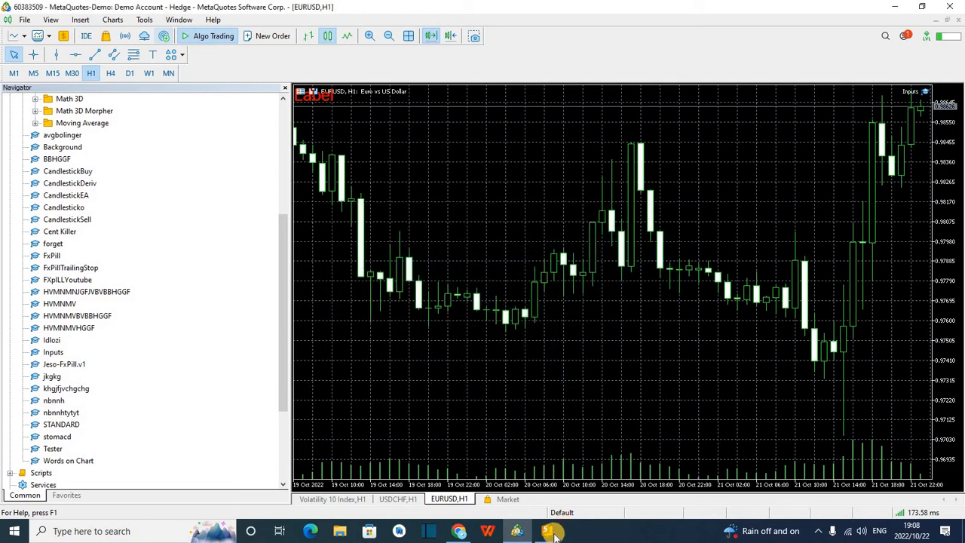
Delete the '=10' default from the lotsize declaration, recompile, and return to the terminal.
left_click(549, 531)
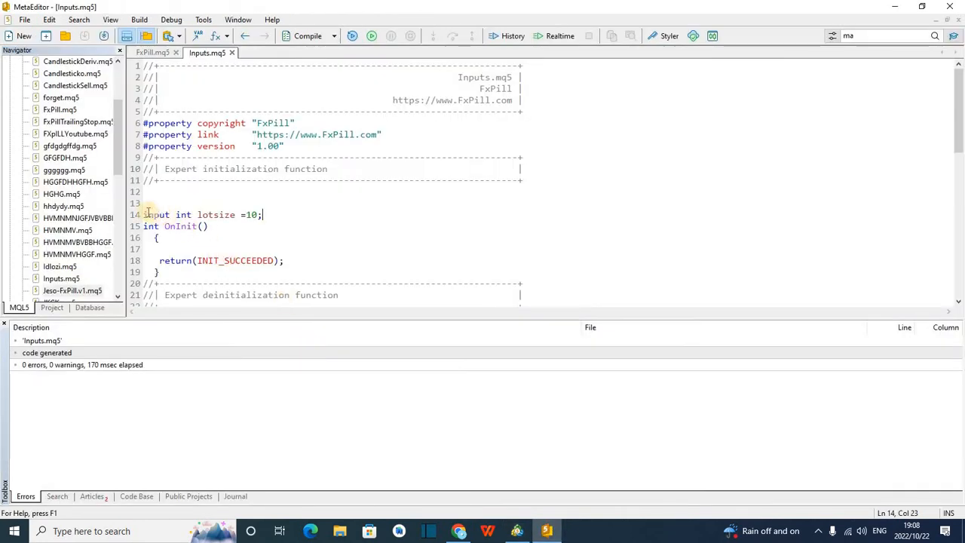
double_click(155, 215)
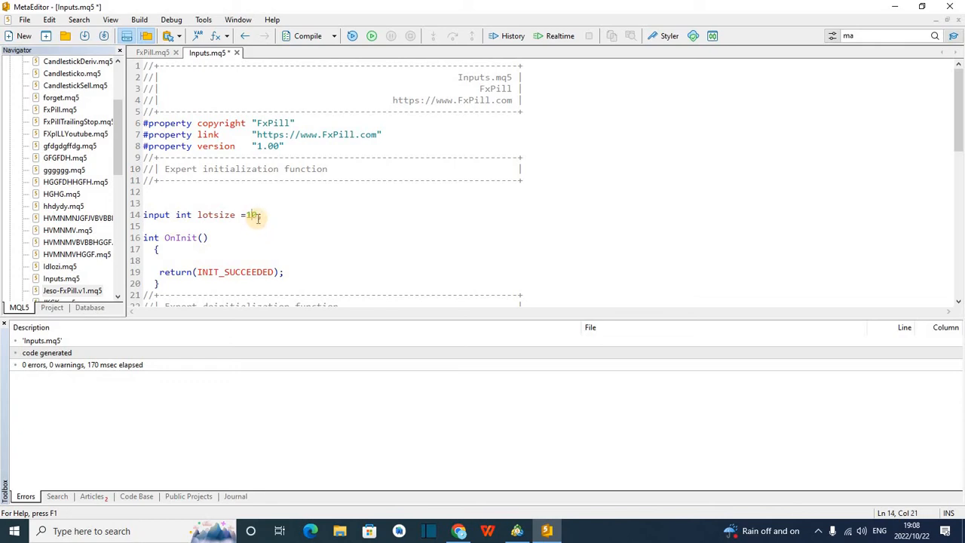
key("Backspace")
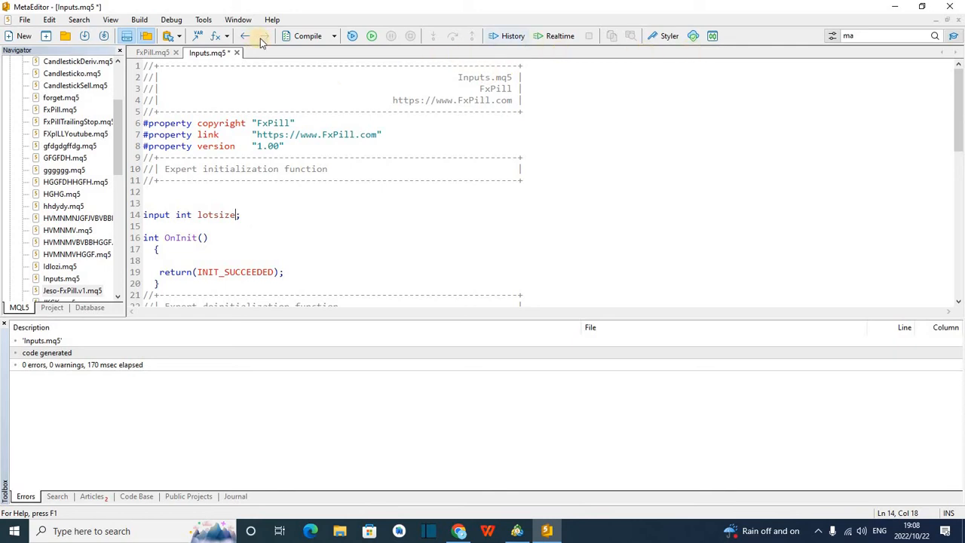
mouse_move(717, 36)
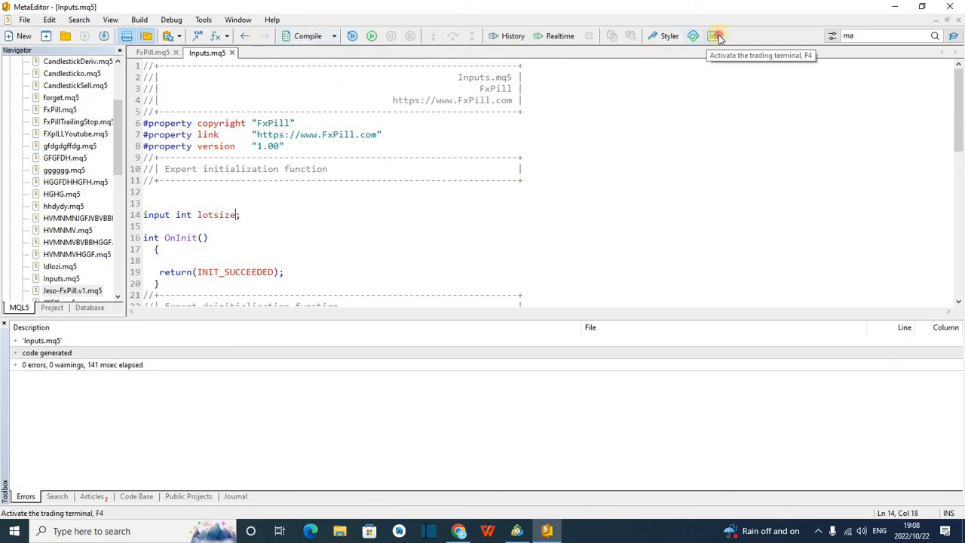
left_click(717, 35)
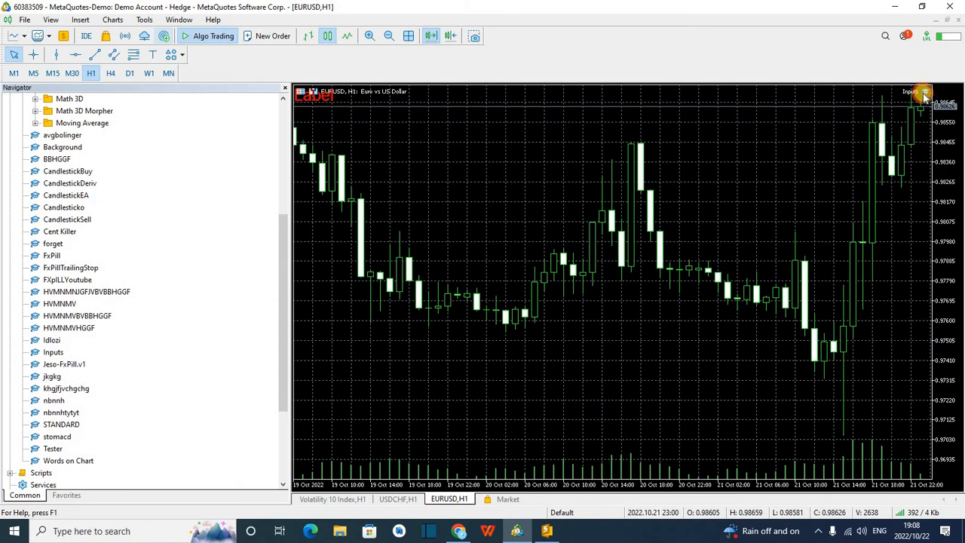
Clear the lotsize value in the Inputs expert's settings and confirm.
left_click(922, 92)
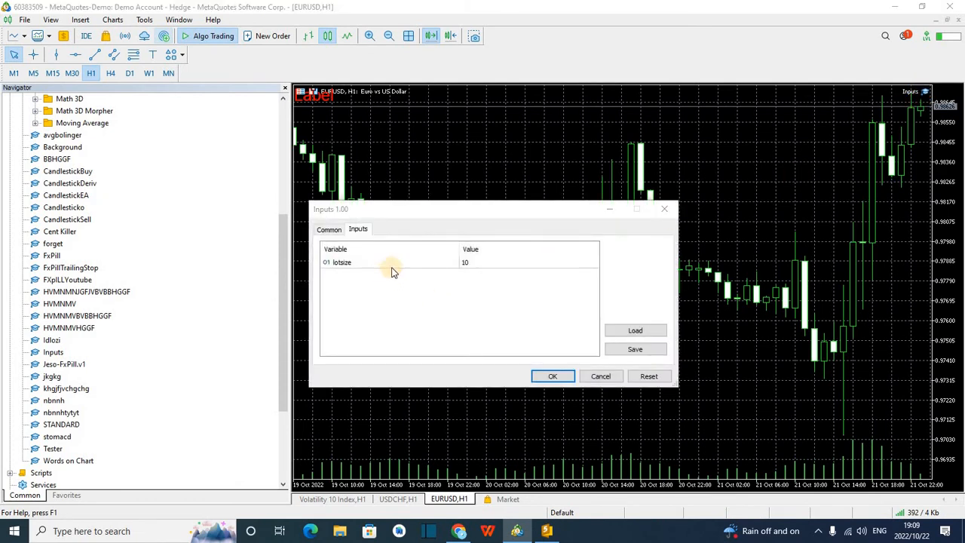
left_click(528, 262)
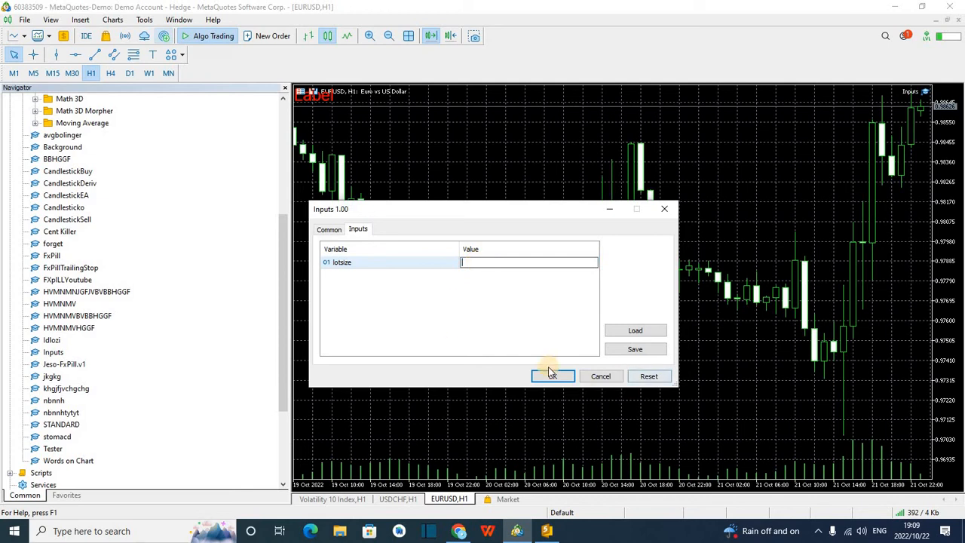
left_click(648, 376)
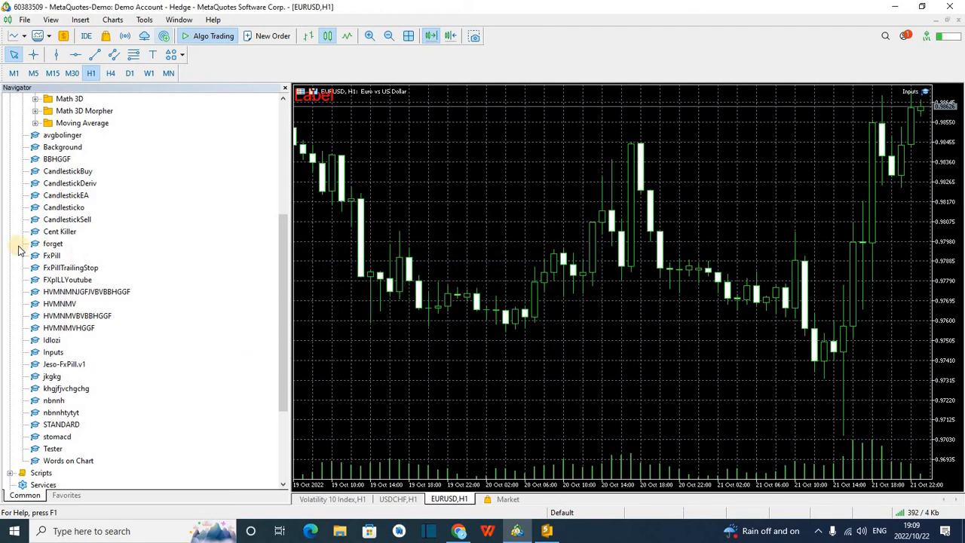
mouse_move(76, 229)
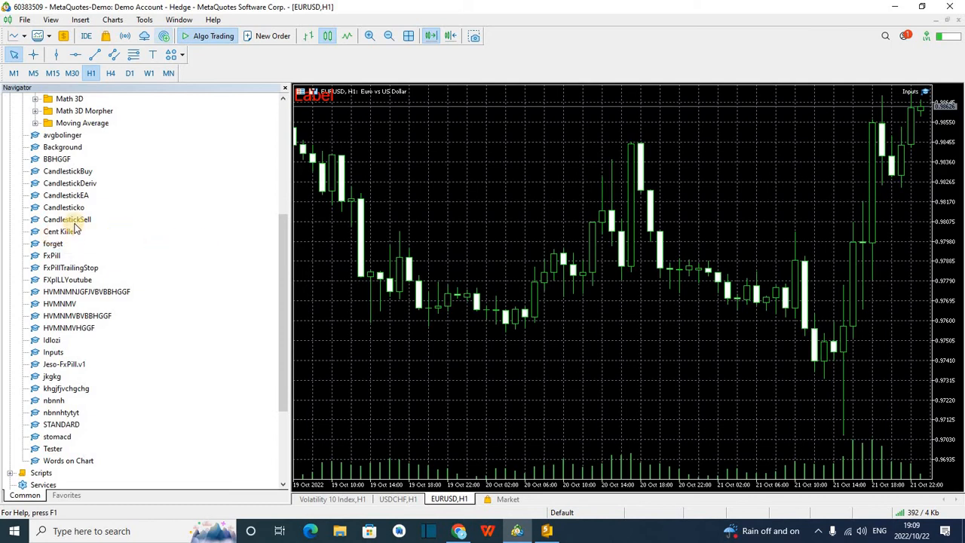
Replace the chart's expert with CandlestickSell, then reattach Inputs.
double_click(66, 219)
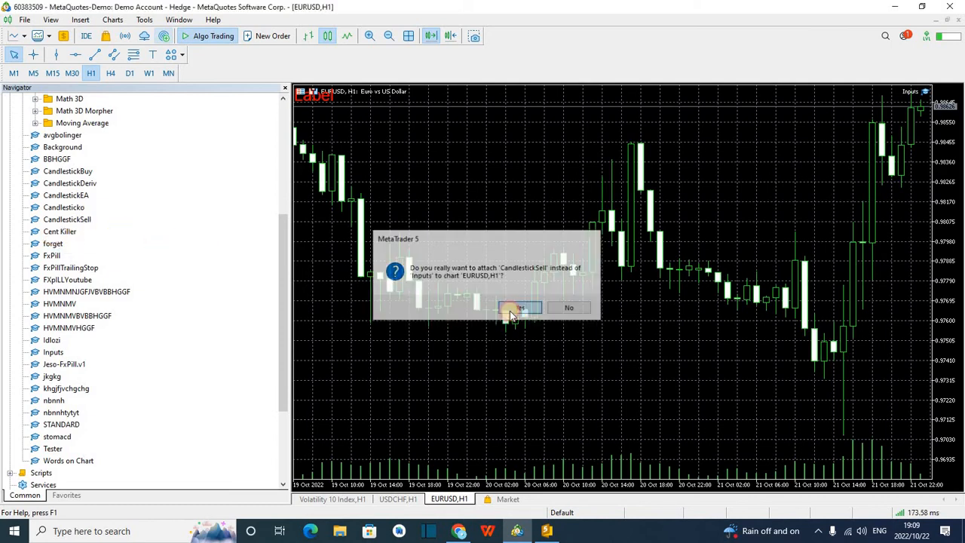
left_click(519, 307)
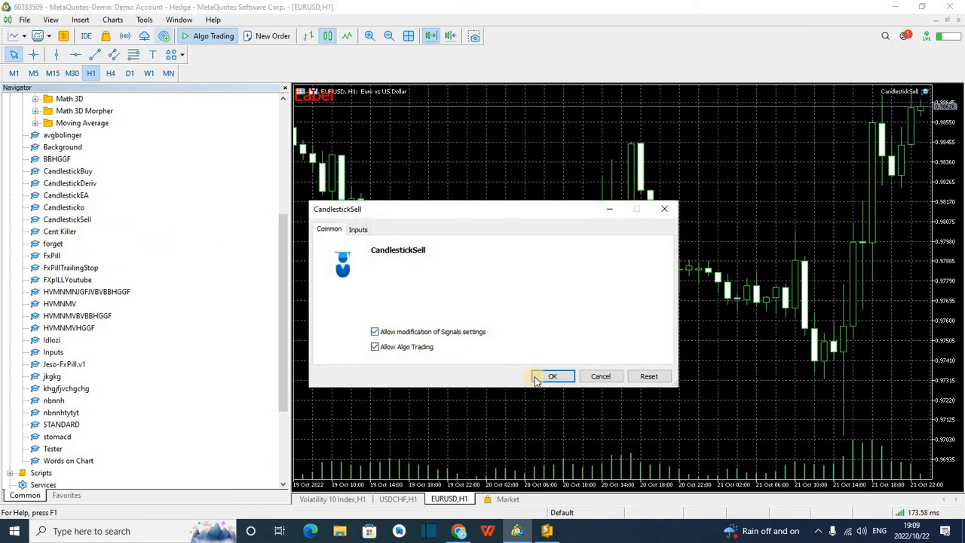
left_click(553, 376)
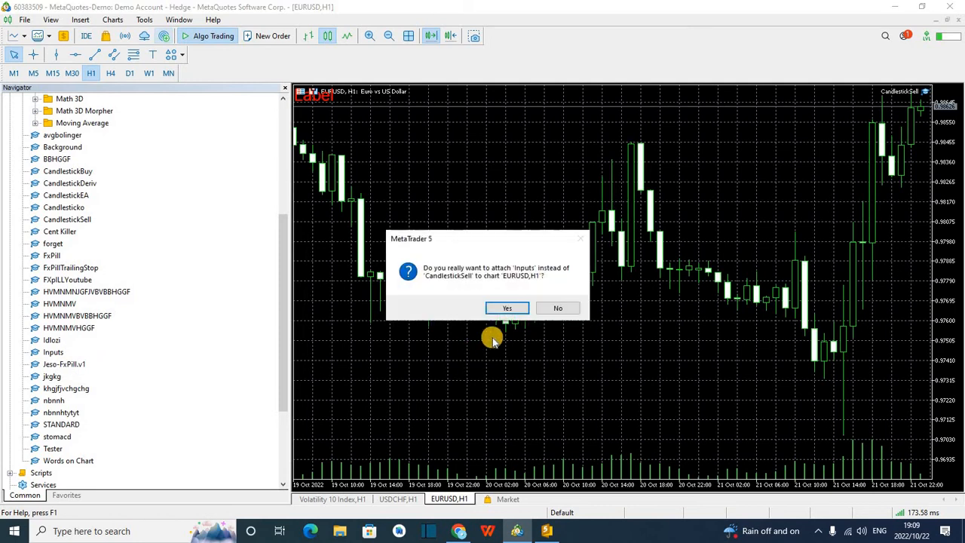
left_click(507, 308)
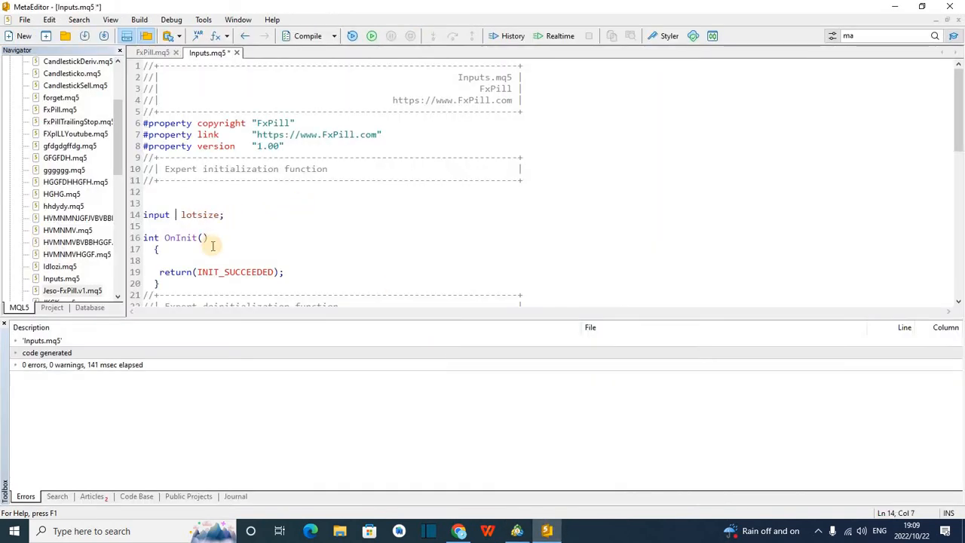
Change the lotsize input type from int to string and recompile.
type("dt")
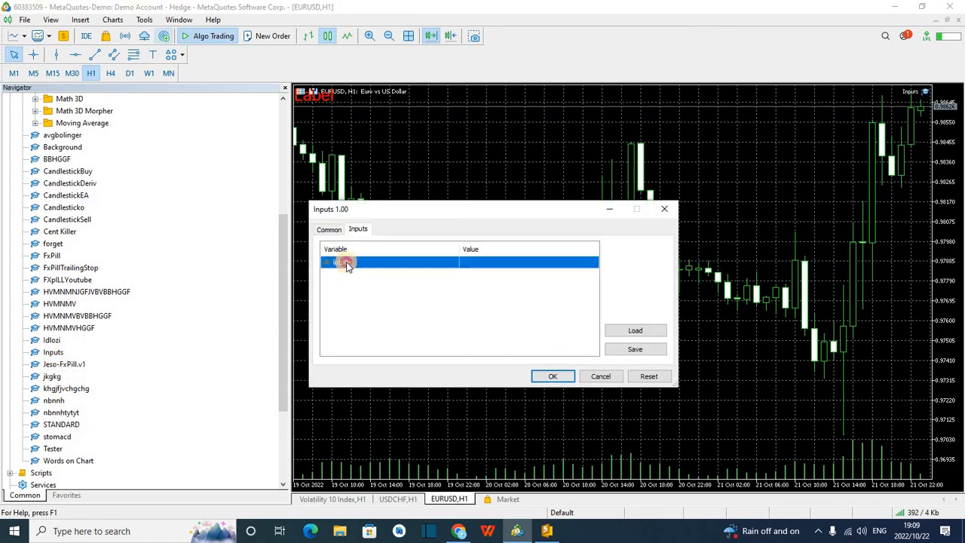
Give lotsize a text value and confirm, then select 'lotsize' in MetaEditor.
left_click(528, 261)
type("c vddnedgrgrfr")
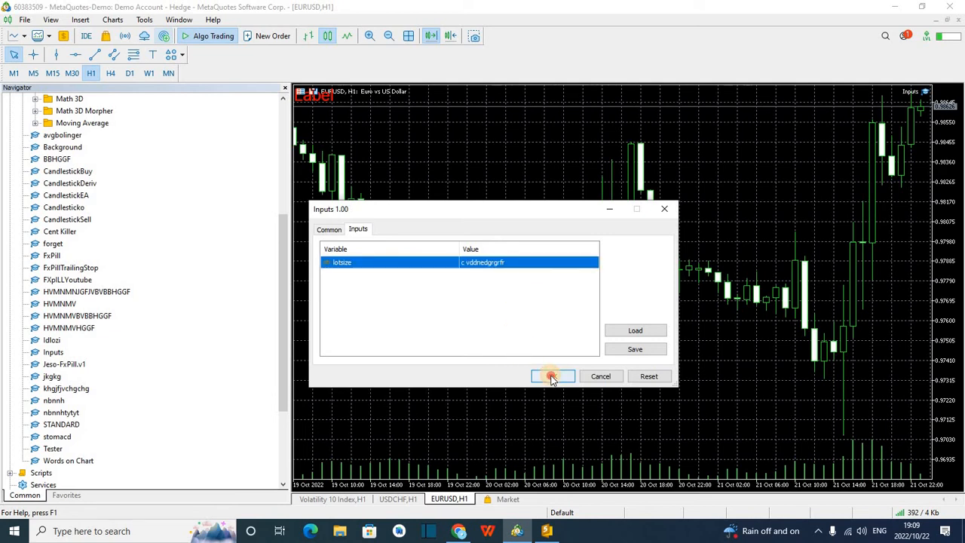
left_click(553, 376)
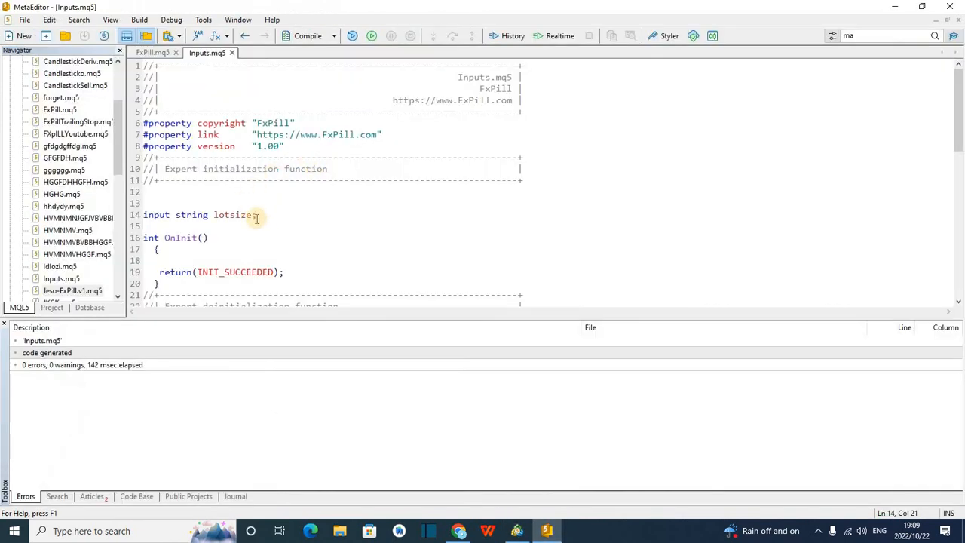
double_click(233, 215)
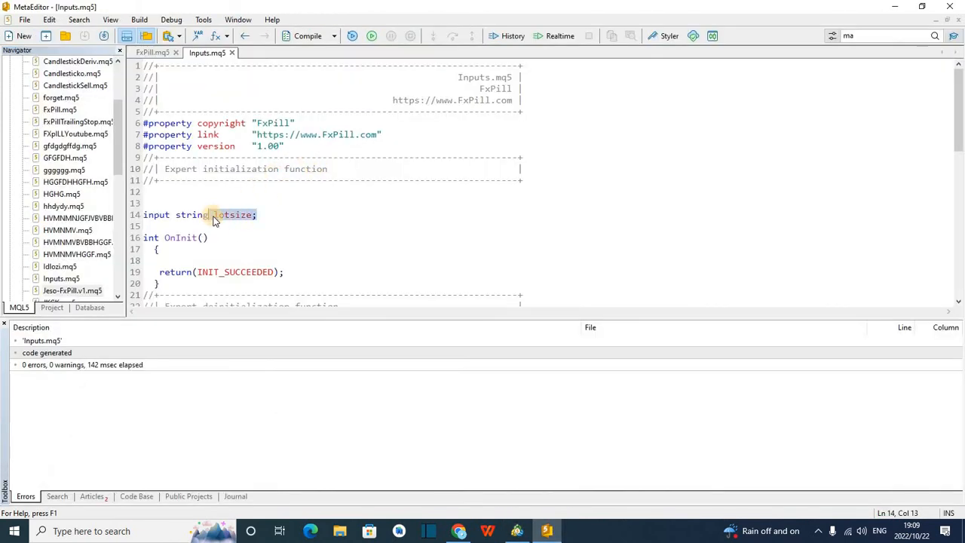